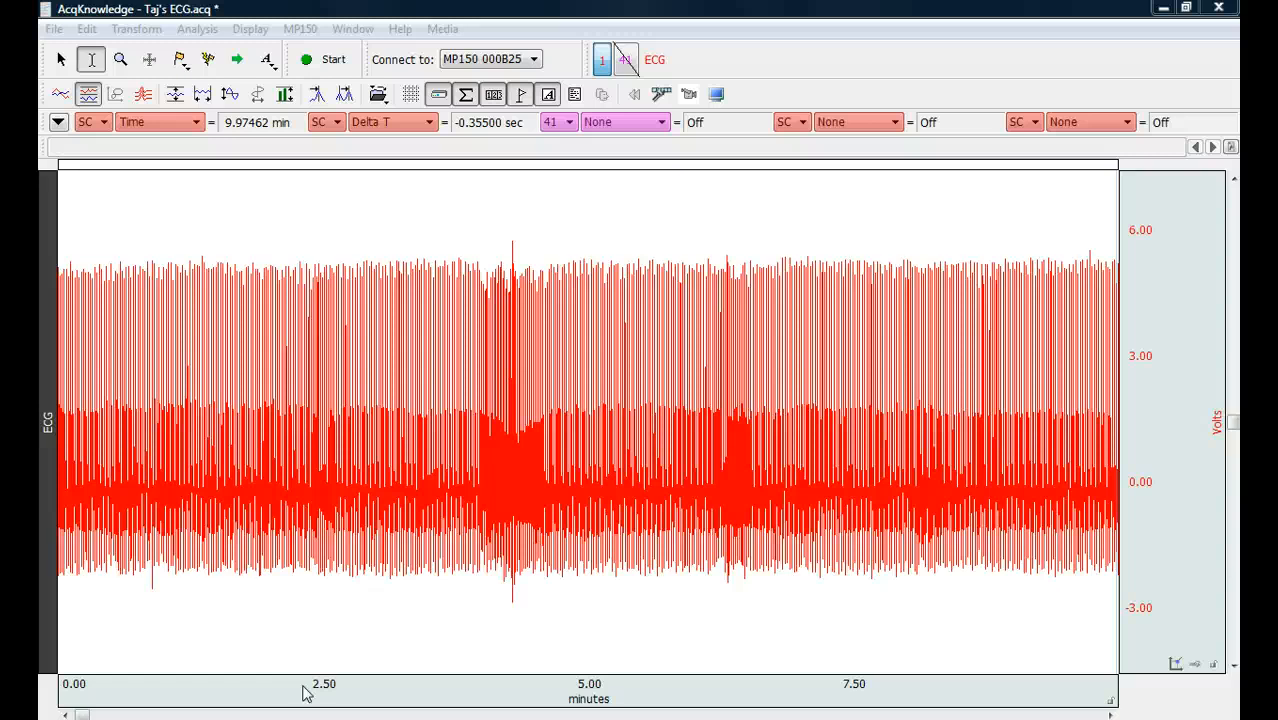
Zoom the ten-minute ECG trace down to about seven seconds of heartbeats.
{"action": "left_click", "coordinate": [118, 59]}
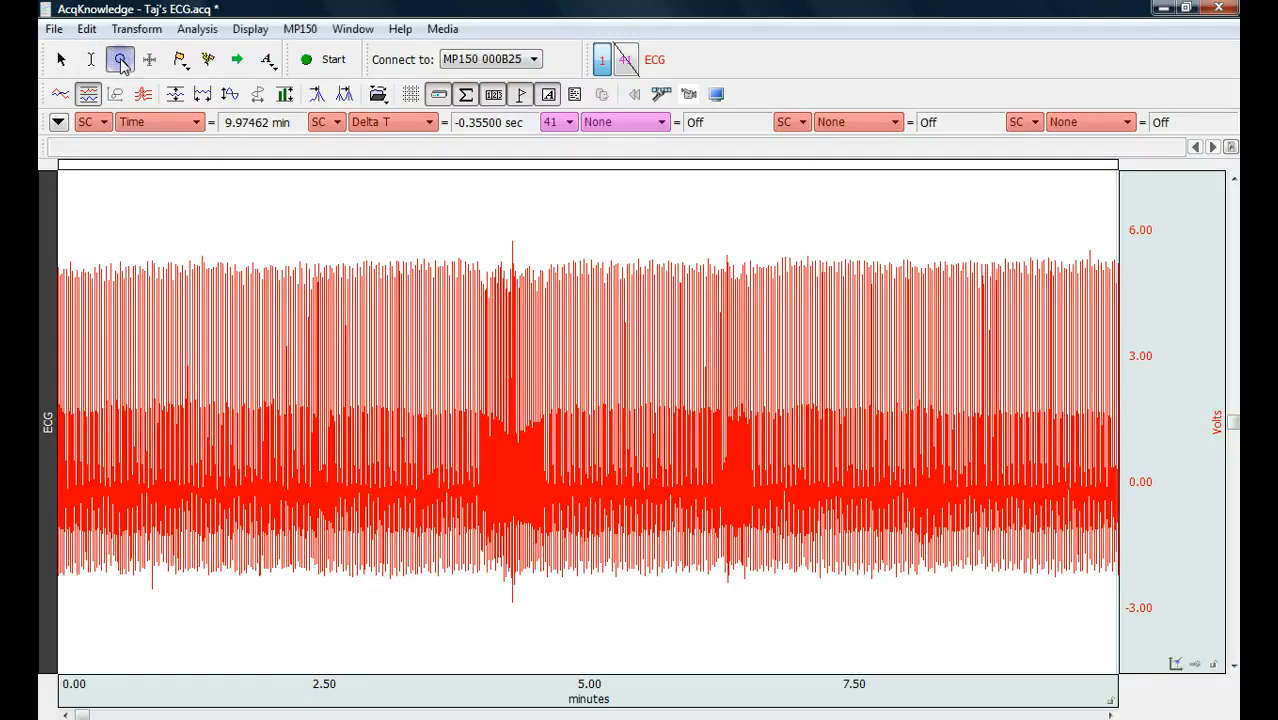
{"action": "left_click_drag", "start_coordinate": [122, 248], "coordinate": [228, 615]}
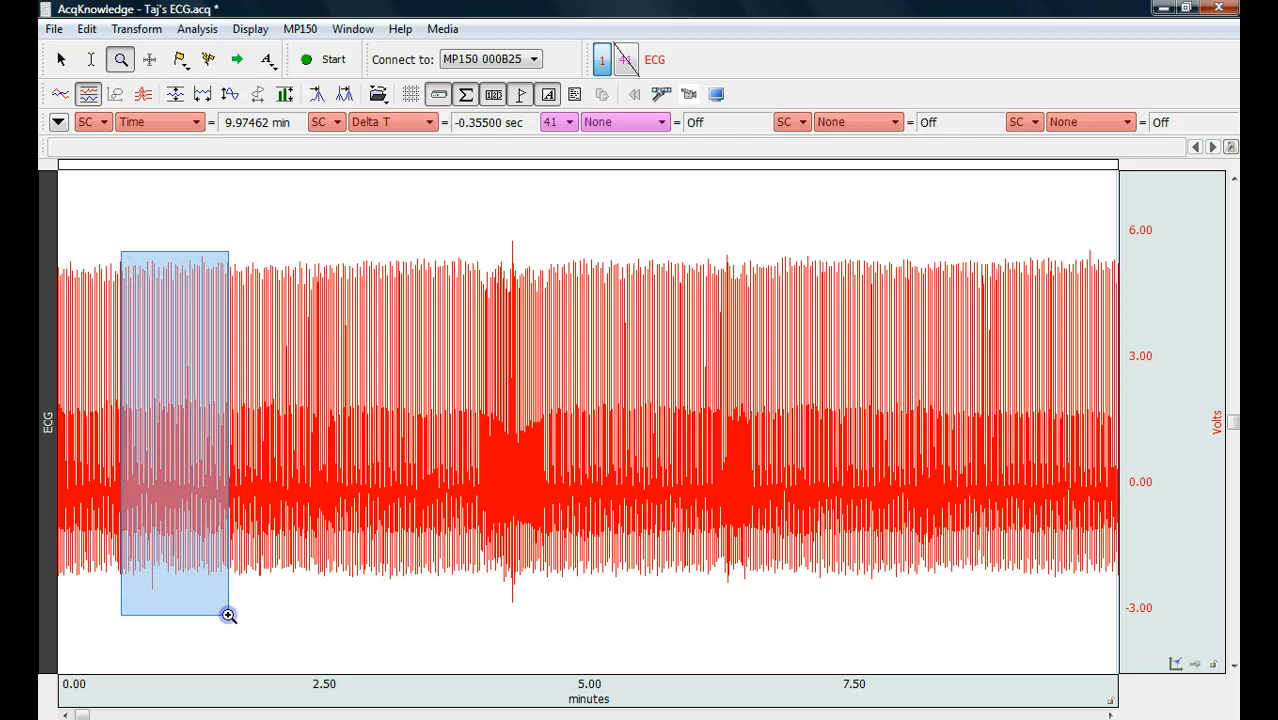
{"action": "left_click", "coordinate": [228, 615]}
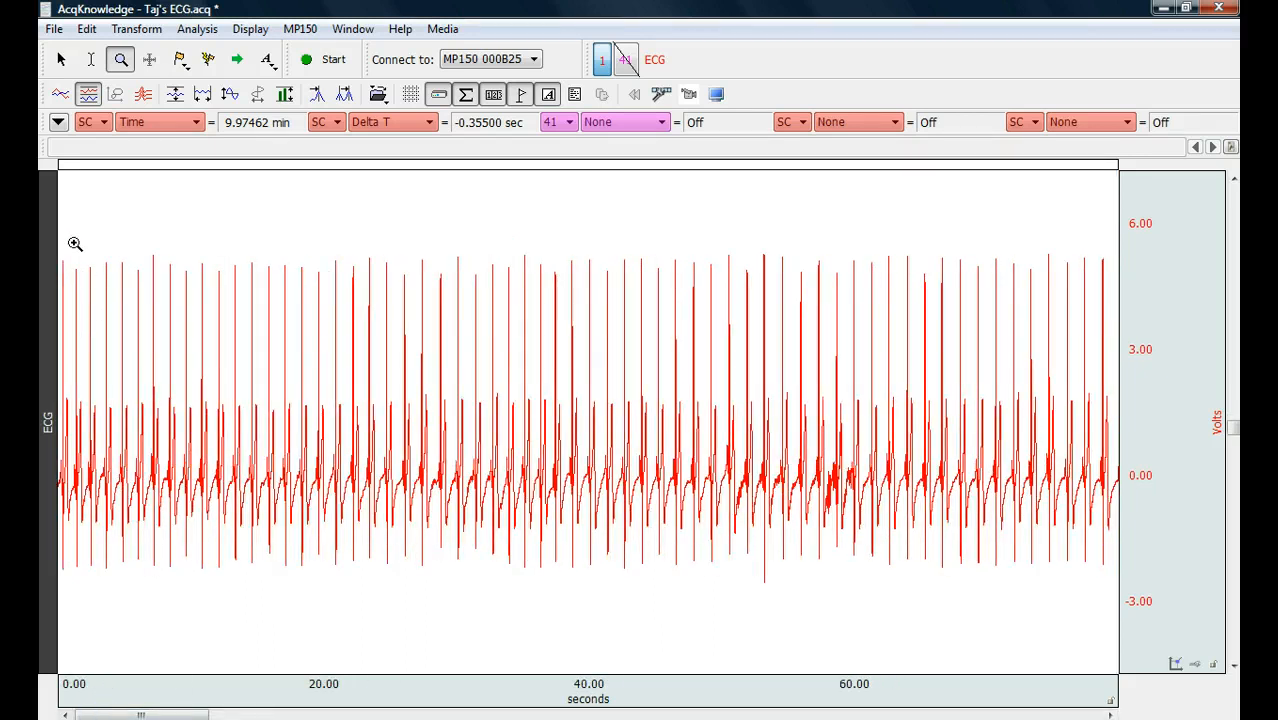
{"action": "left_click_drag", "start_coordinate": [73, 245], "coordinate": [145, 585]}
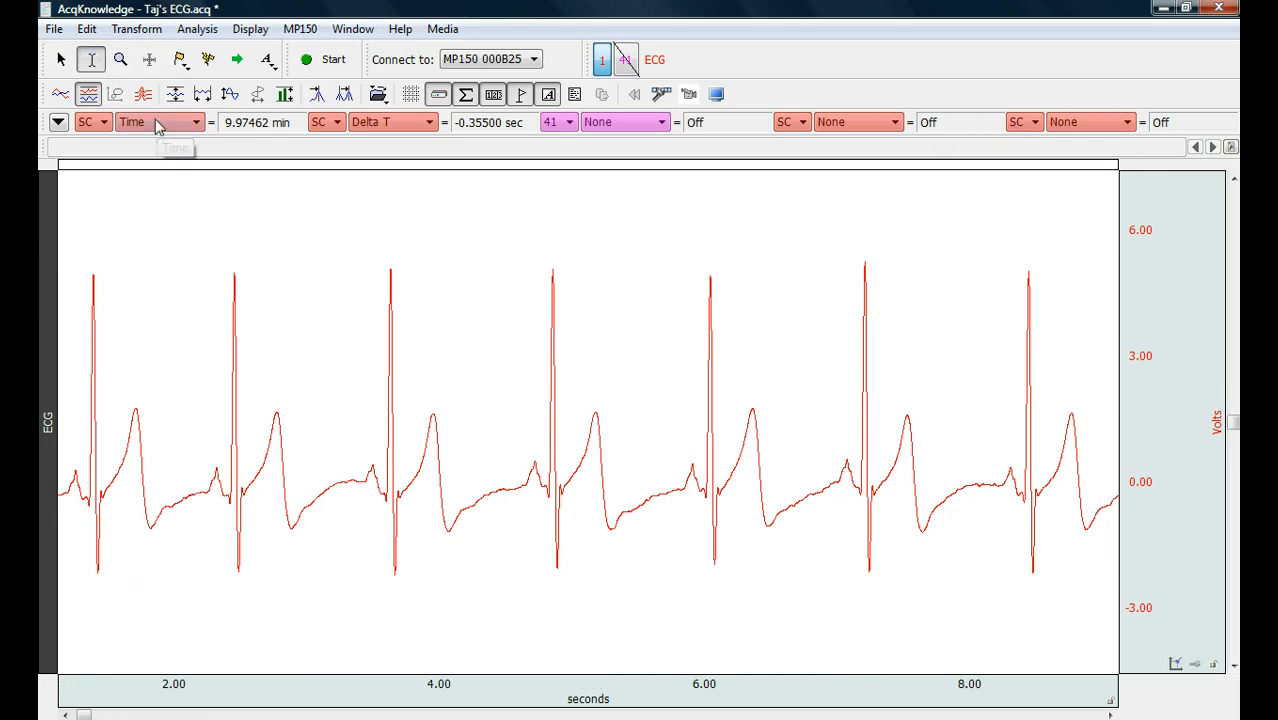
{"action": "mouse_move", "coordinate": [364, 122]}
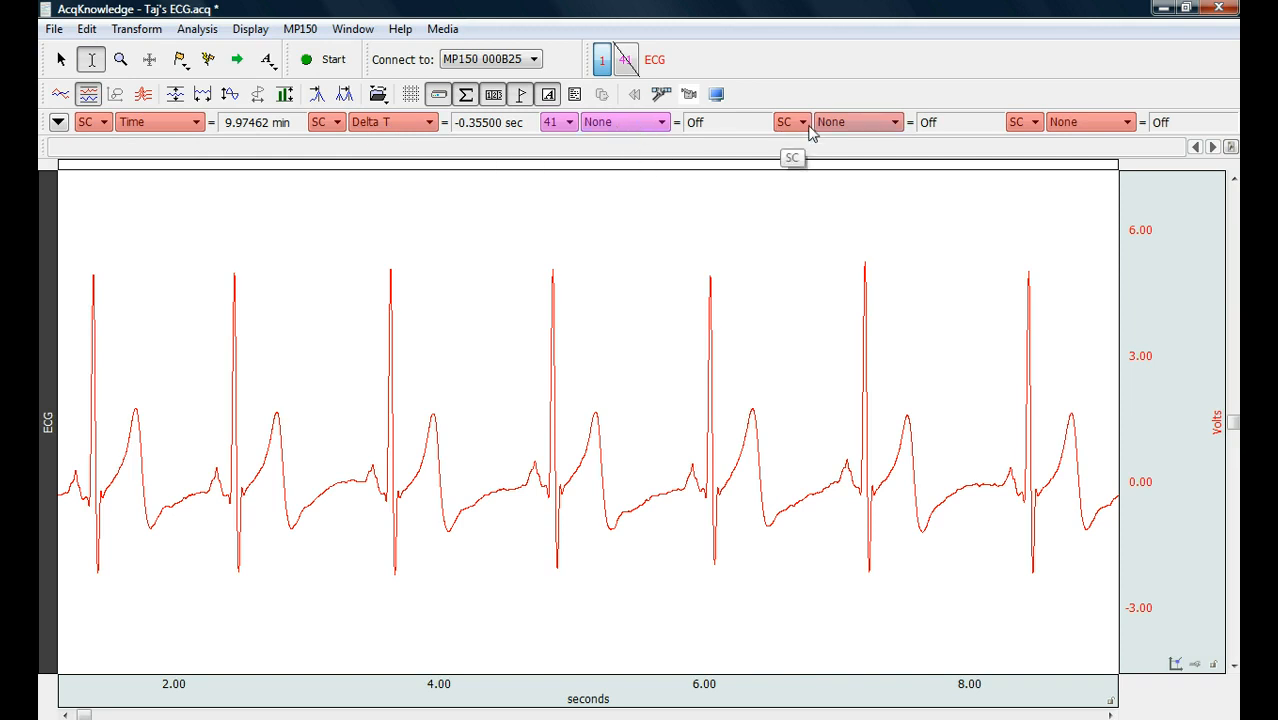
{"action": "left_click", "coordinate": [887, 122]}
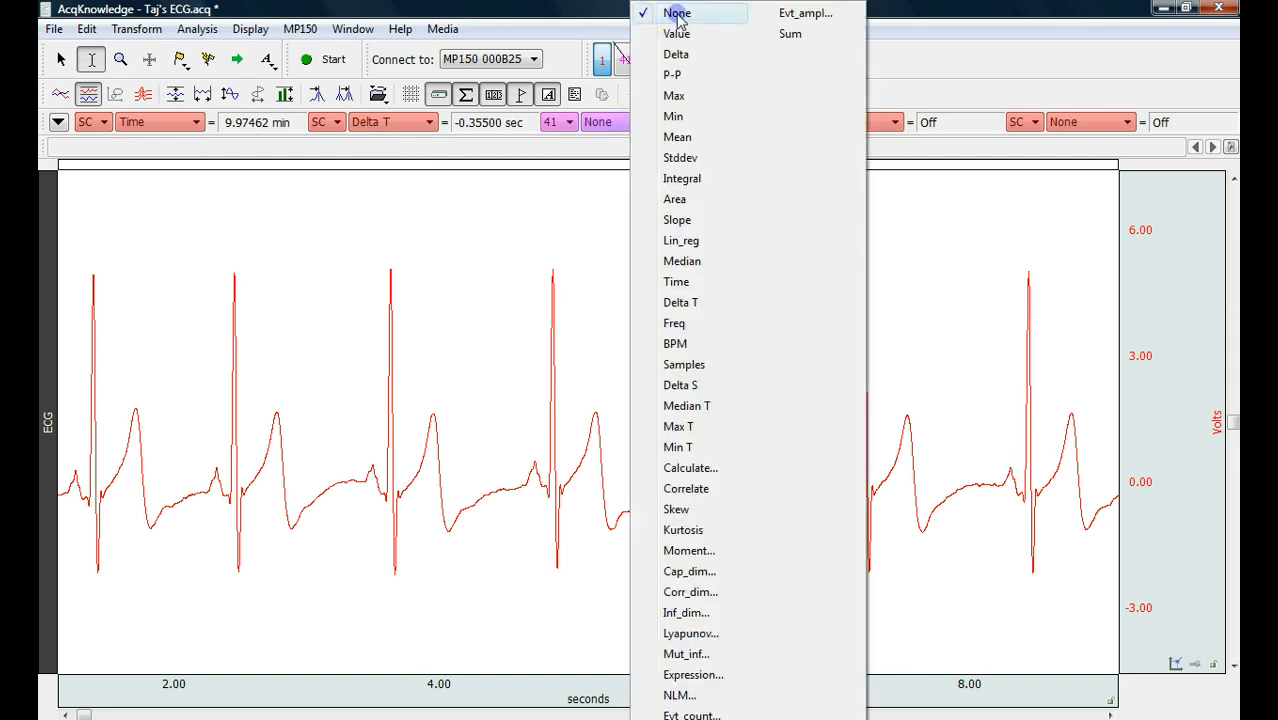
{"action": "left_click", "coordinate": [674, 11]}
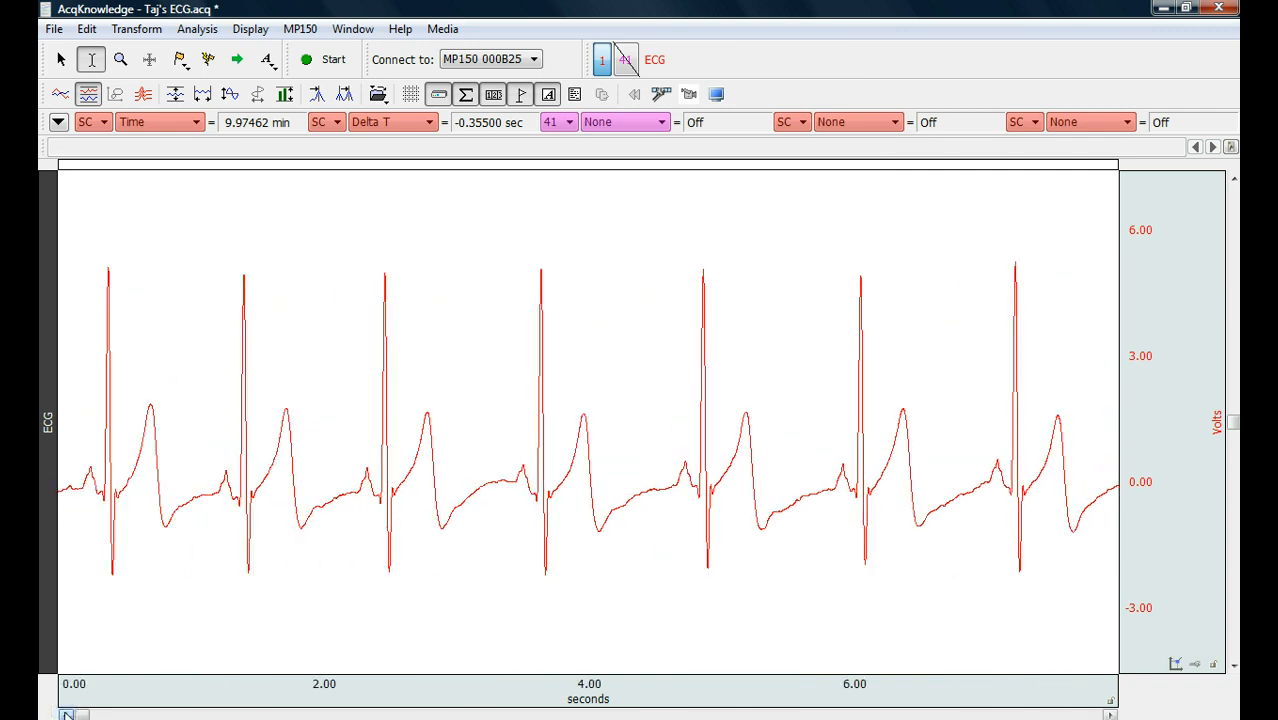
Run Locate ECG Complex Boundaries from the waveform start to label P, QRS and T waves.
{"action": "left_click", "coordinate": [78, 395]}
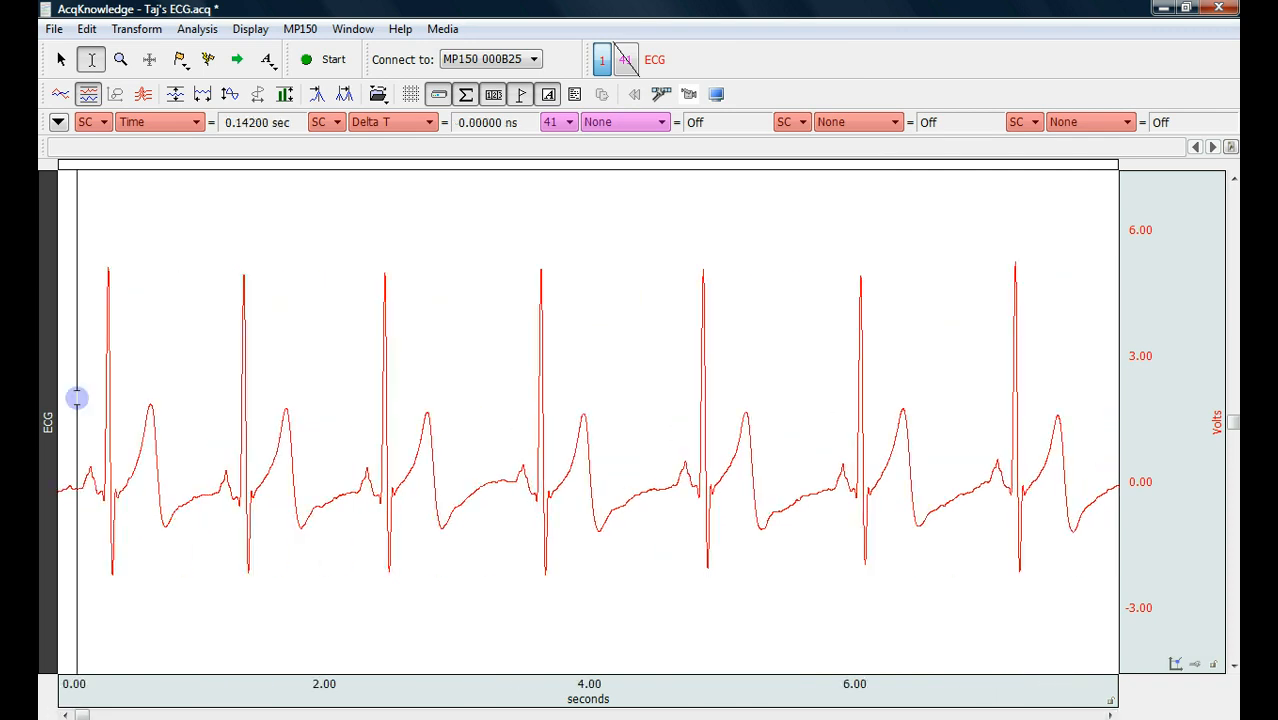
{"action": "left_click", "coordinate": [192, 28]}
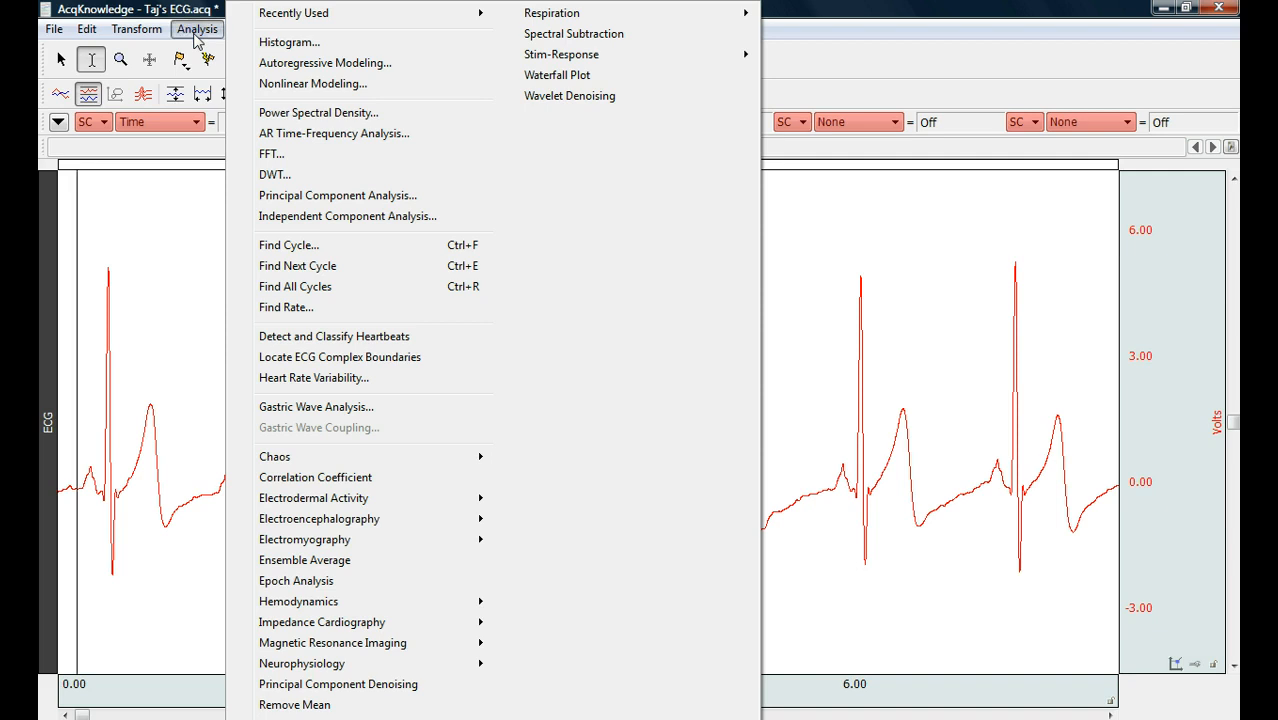
{"action": "mouse_move", "coordinate": [339, 357]}
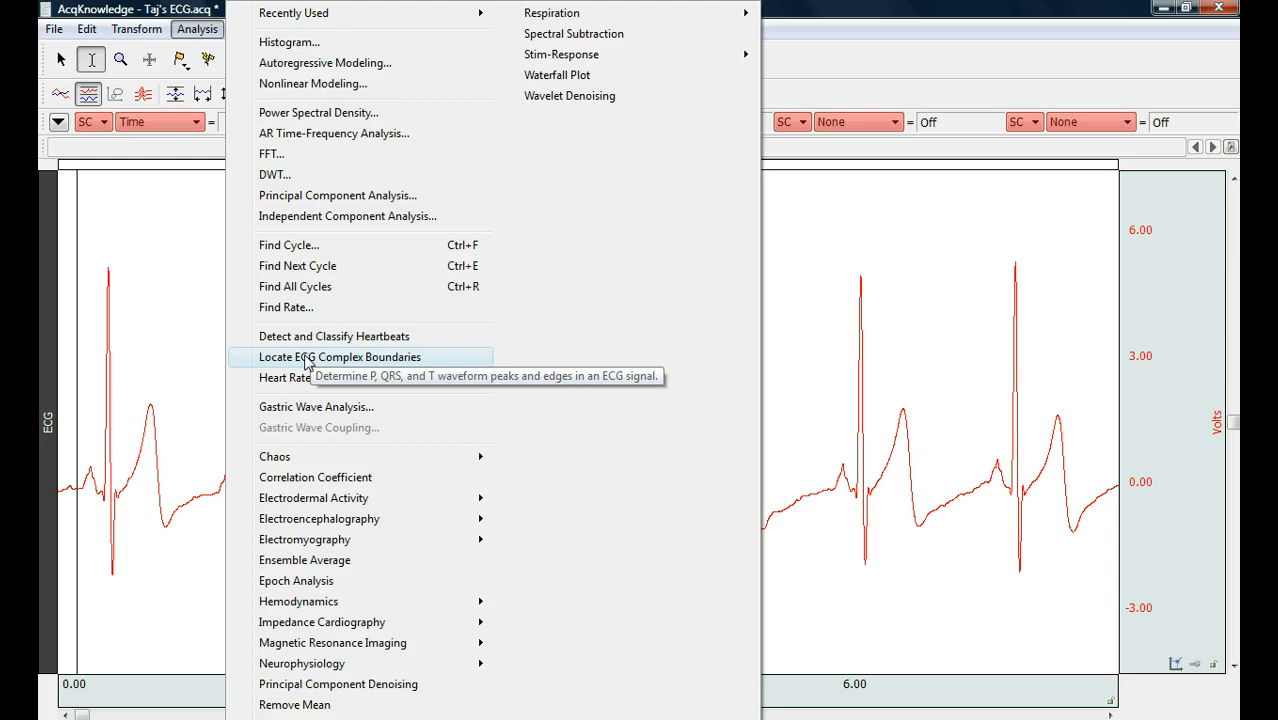
{"action": "left_click", "coordinate": [340, 357]}
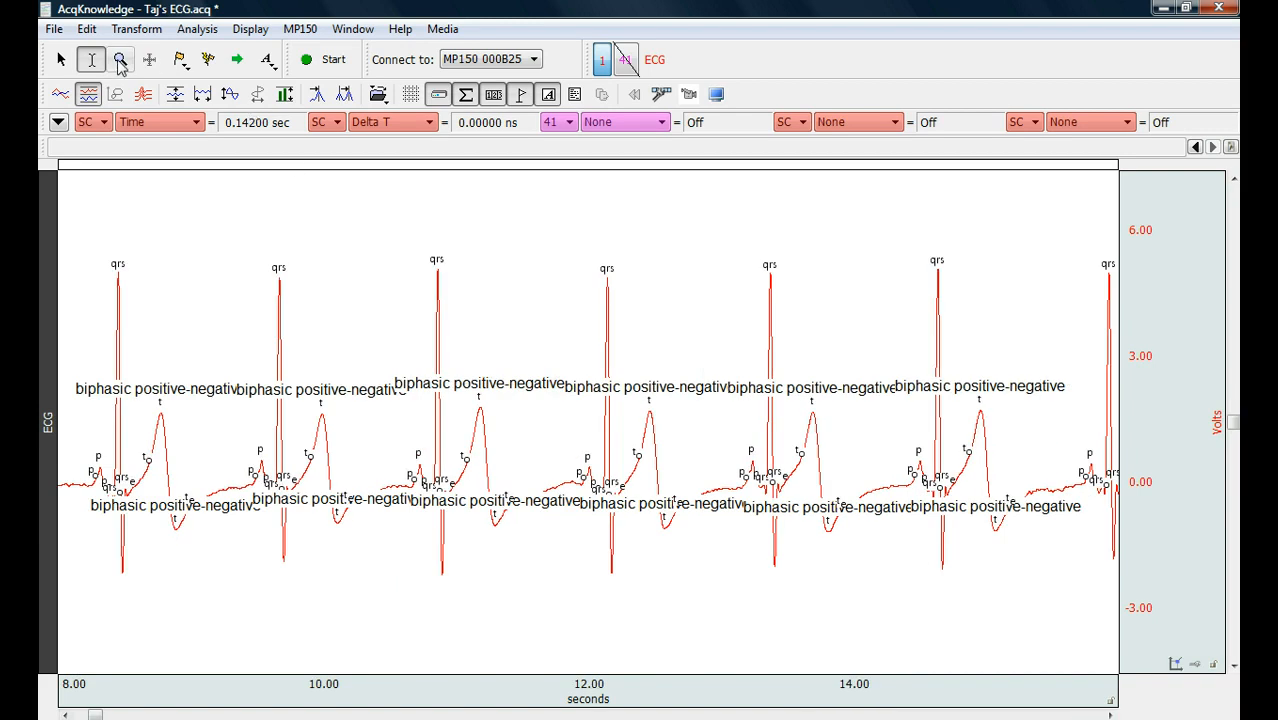
Zoom to about three labelled beats (8.5–11.7 s), then return to the I-beam tool.
{"action": "left_click_drag", "start_coordinate": [88, 230], "coordinate": [322, 363]}
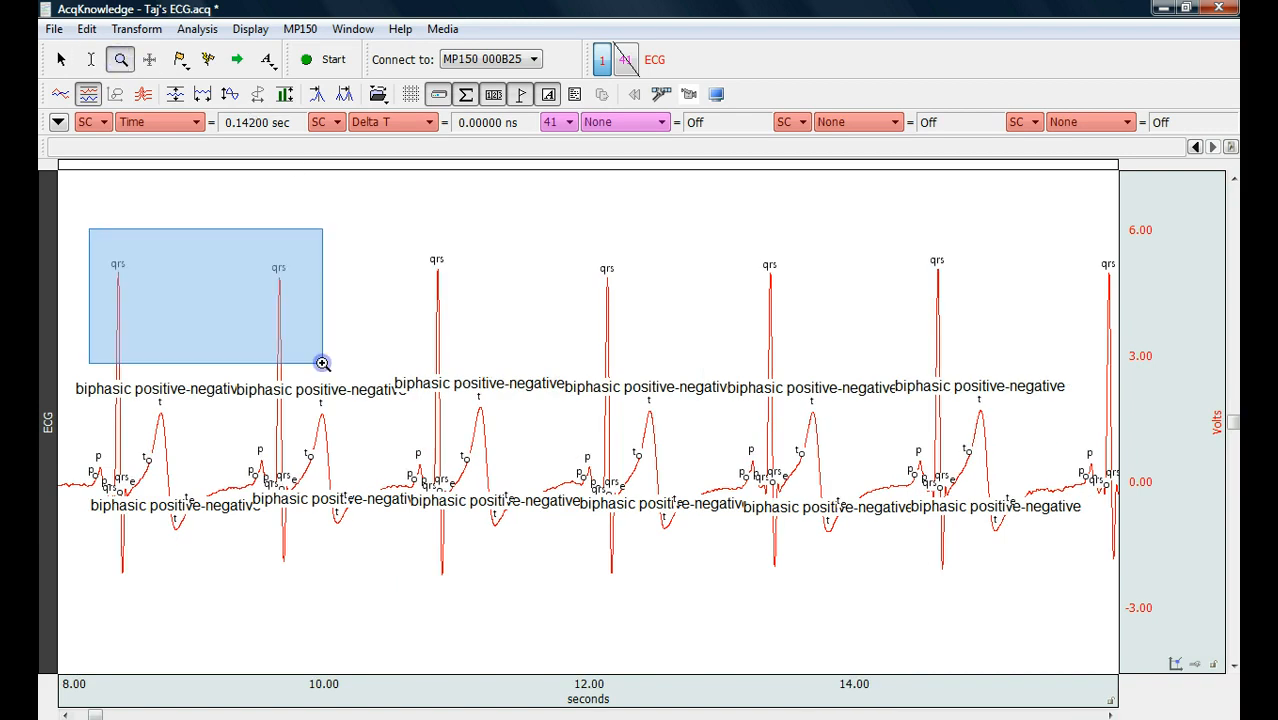
{"action": "left_click_drag", "start_coordinate": [322, 363], "coordinate": [550, 617]}
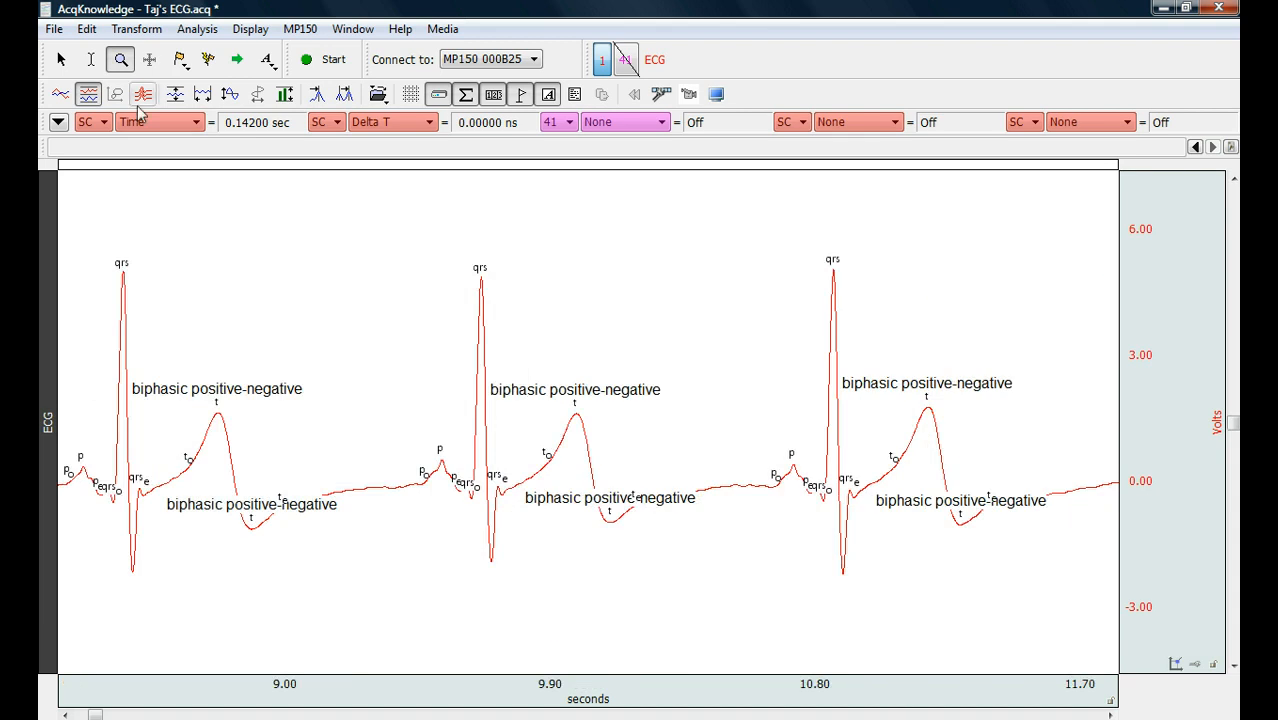
{"action": "left_click", "coordinate": [90, 60]}
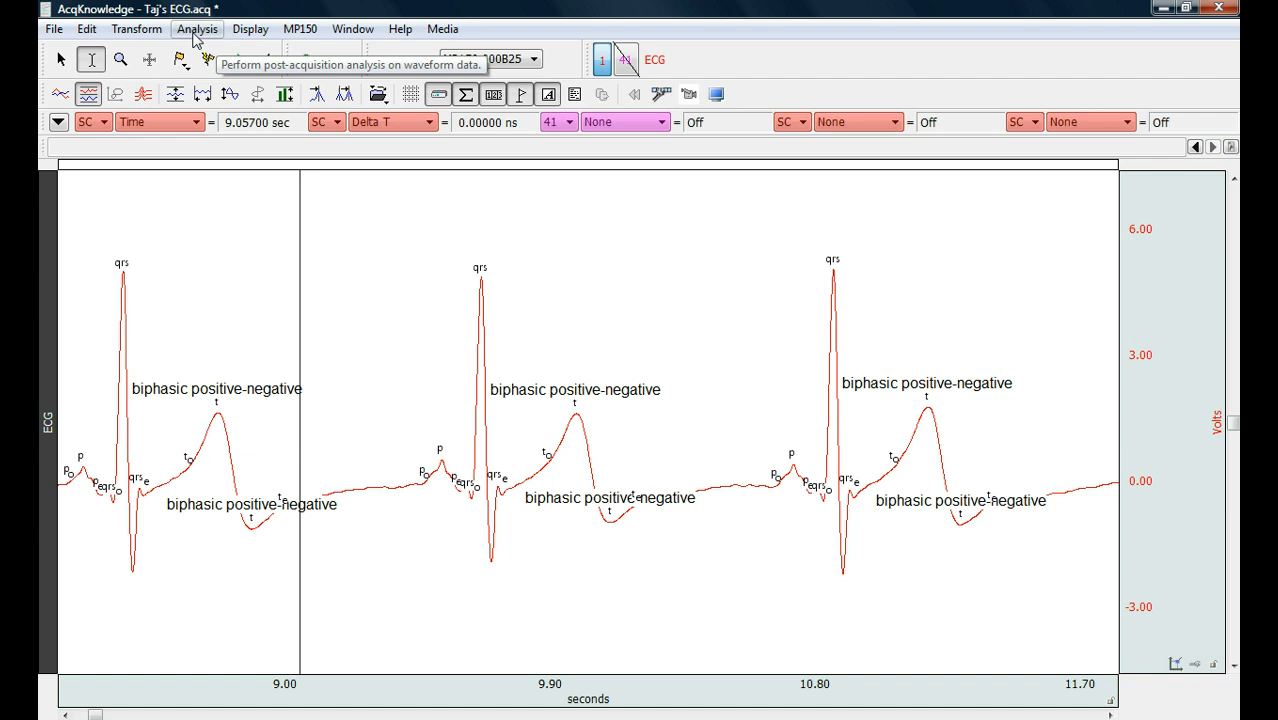
Open Cycle Detector and set it to locate cycles from events.
{"action": "left_click", "coordinate": [197, 28]}
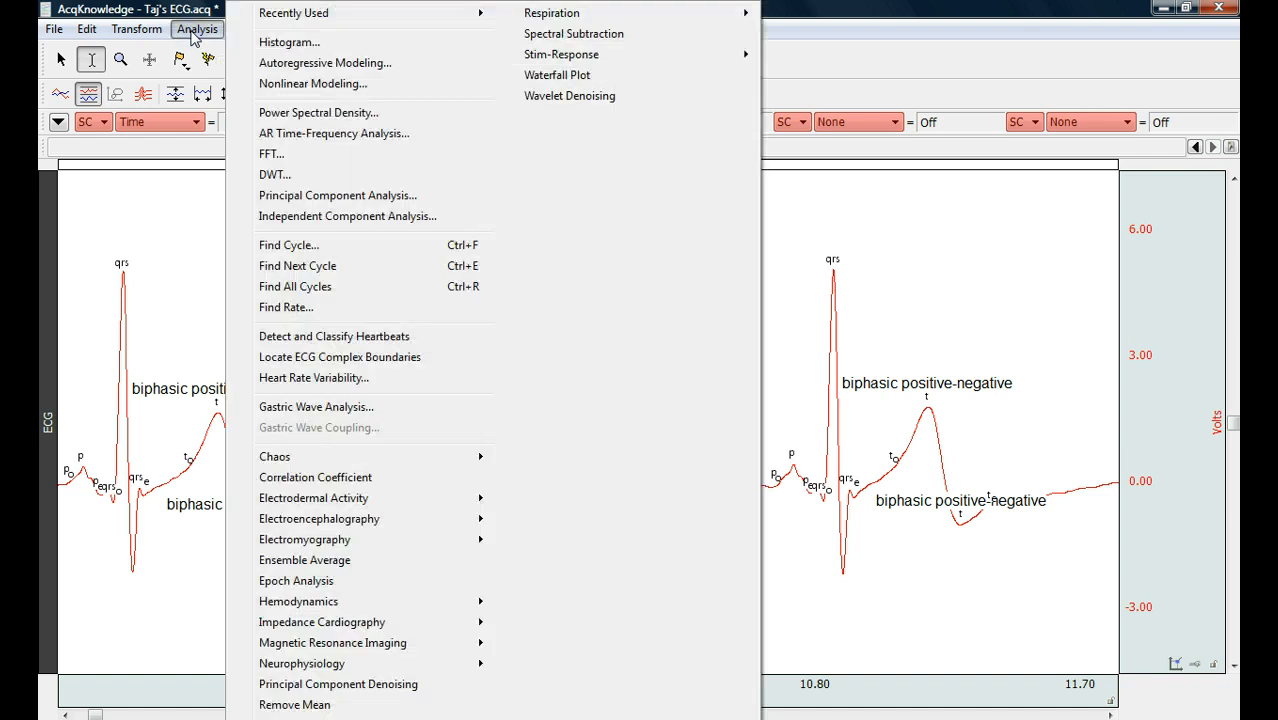
{"action": "mouse_move", "coordinate": [300, 245]}
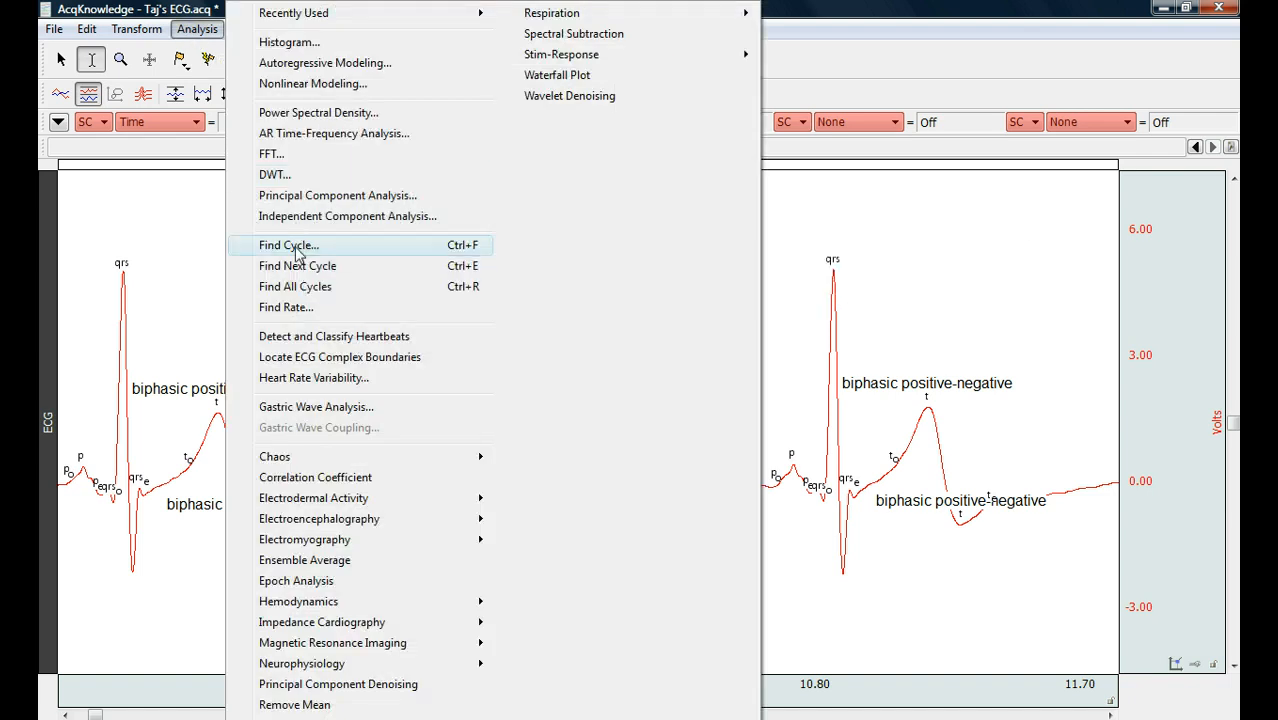
{"action": "left_click", "coordinate": [289, 245]}
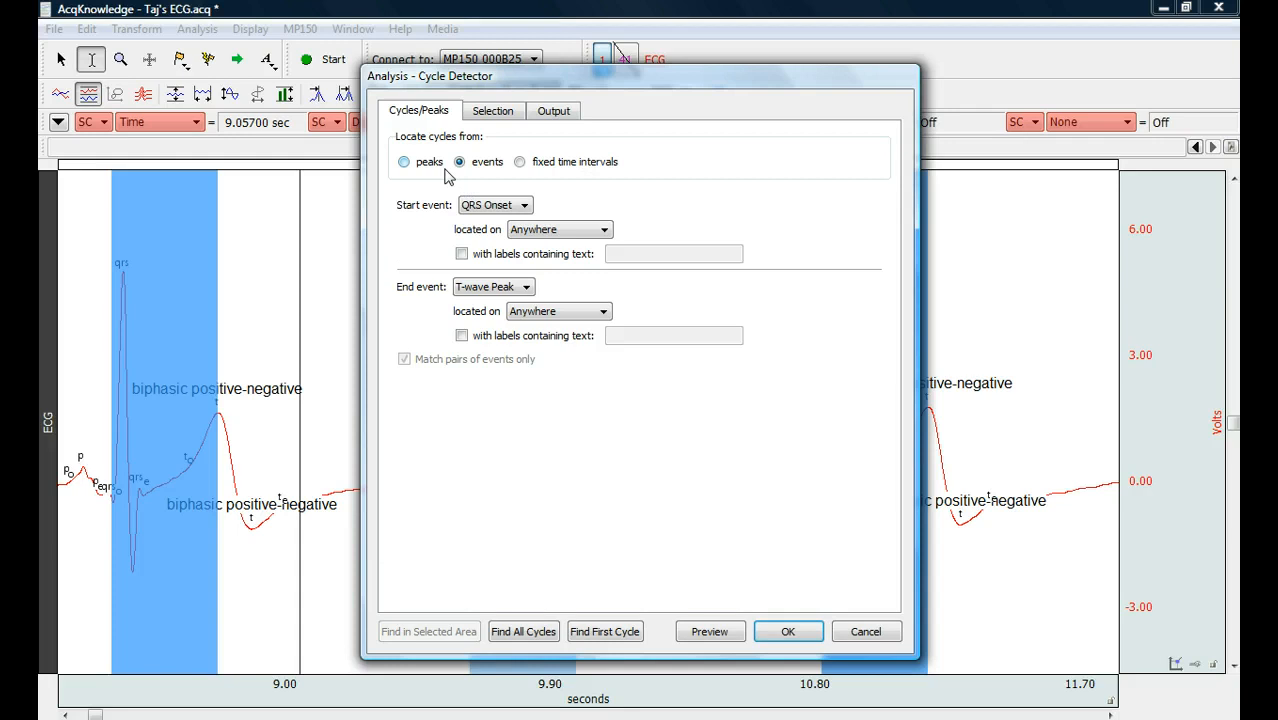
{"action": "left_click", "coordinate": [459, 161]}
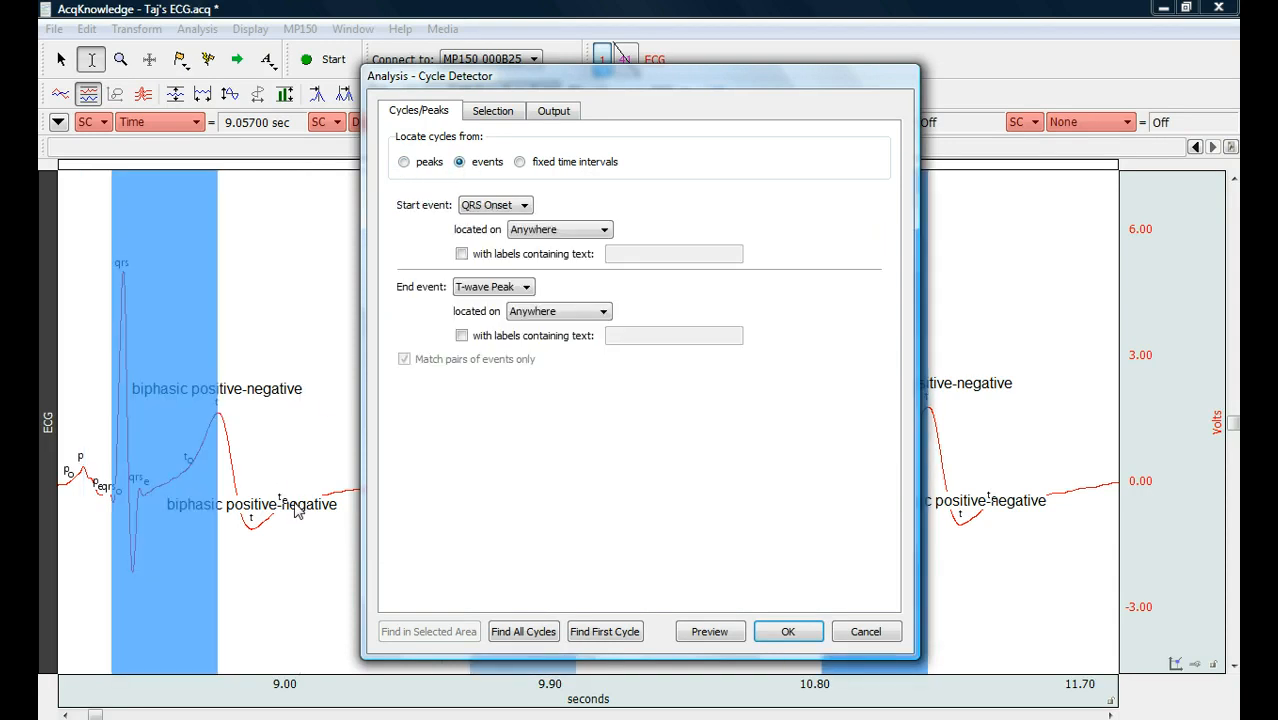
{"action": "mouse_move", "coordinate": [415, 234]}
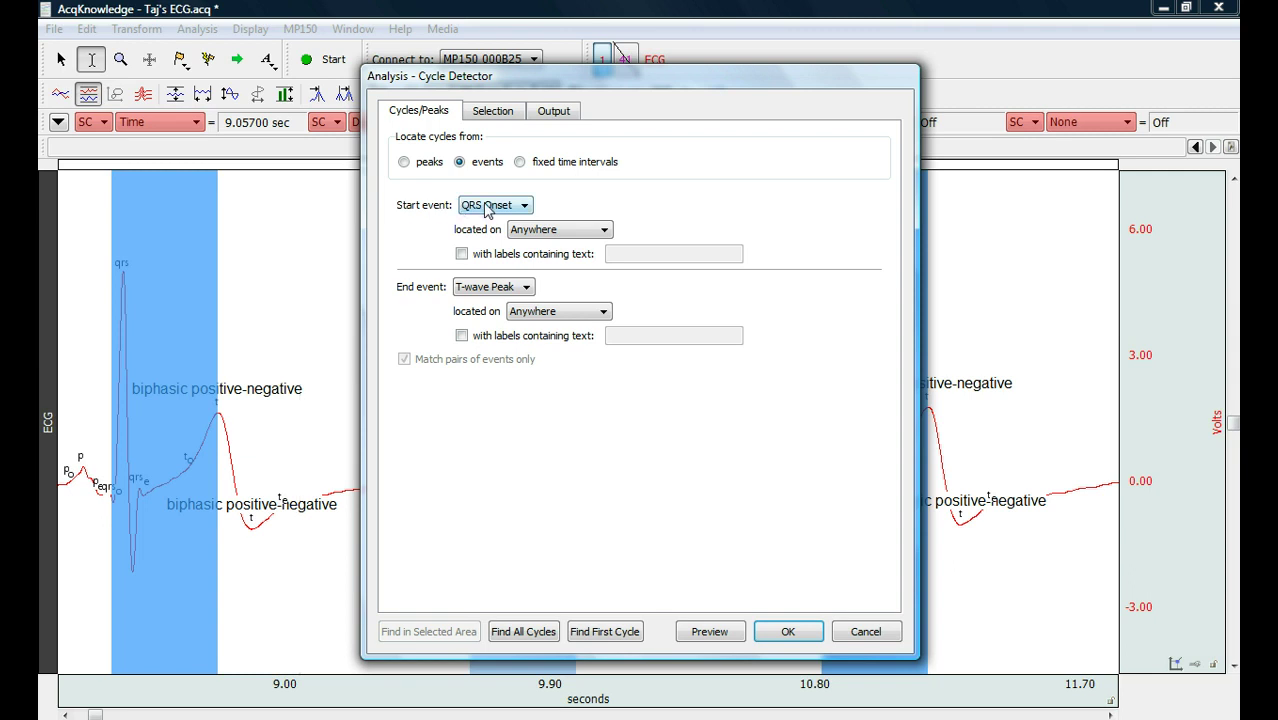
{"action": "left_click", "coordinate": [526, 205]}
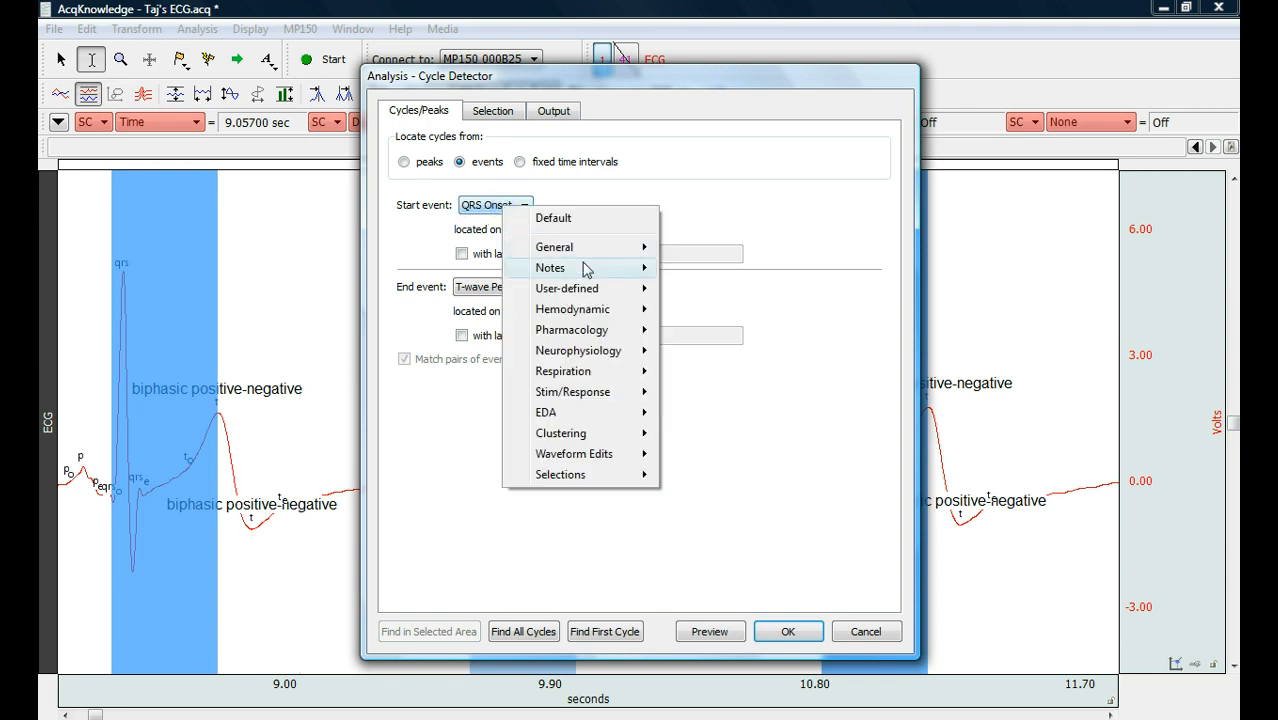
{"action": "mouse_move", "coordinate": [572, 309]}
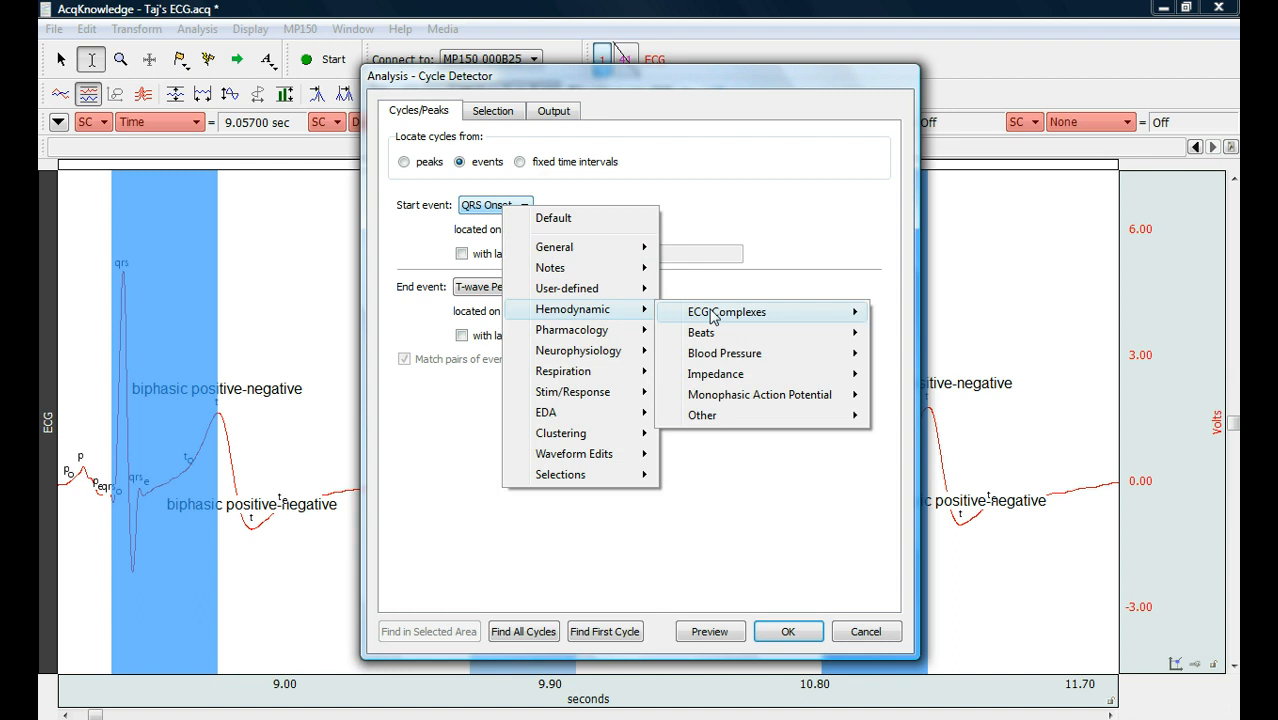
{"action": "mouse_move", "coordinate": [727, 311]}
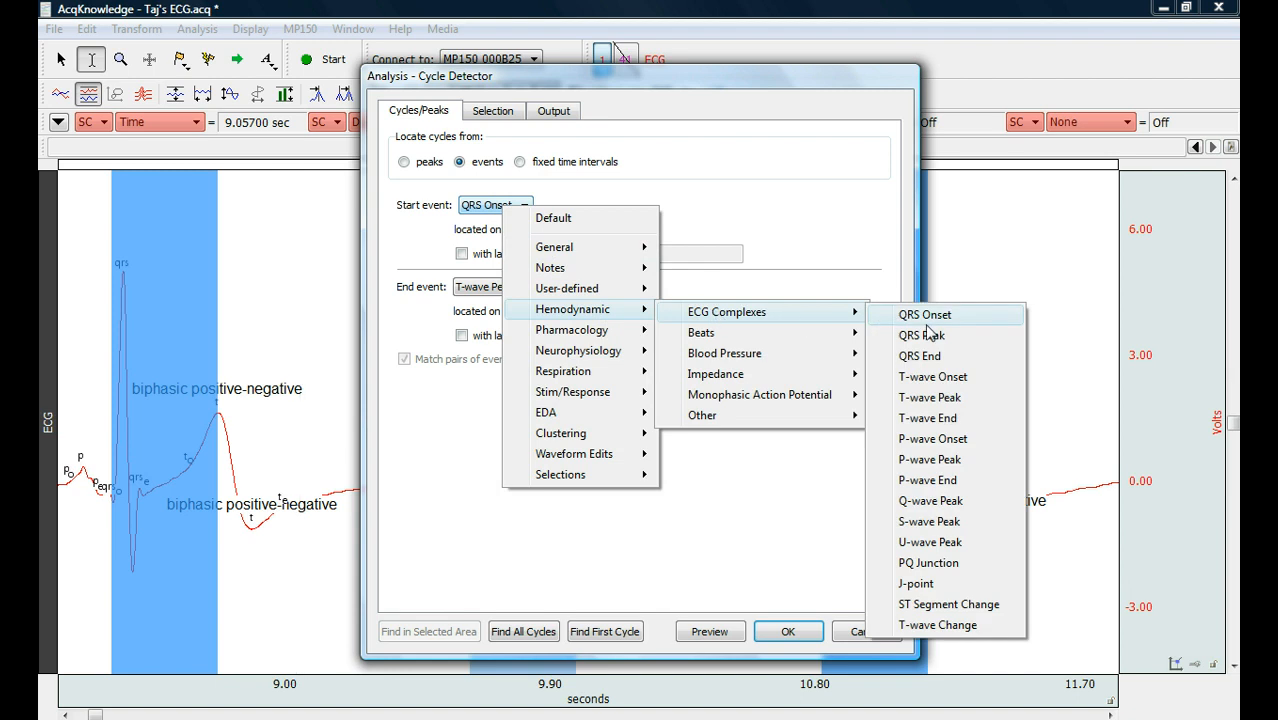
Set the start event to QRS Onset and the end event to T-wave Peak.
{"action": "left_click", "coordinate": [924, 314]}
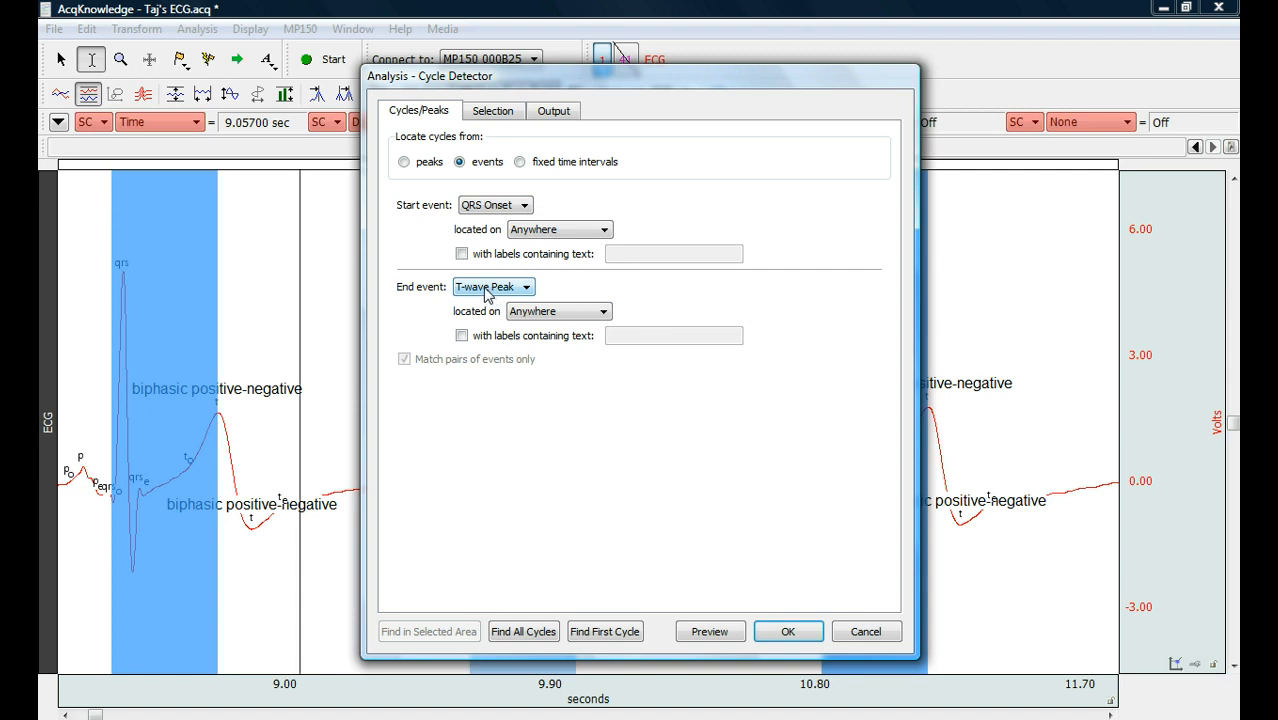
{"action": "left_click", "coordinate": [525, 287]}
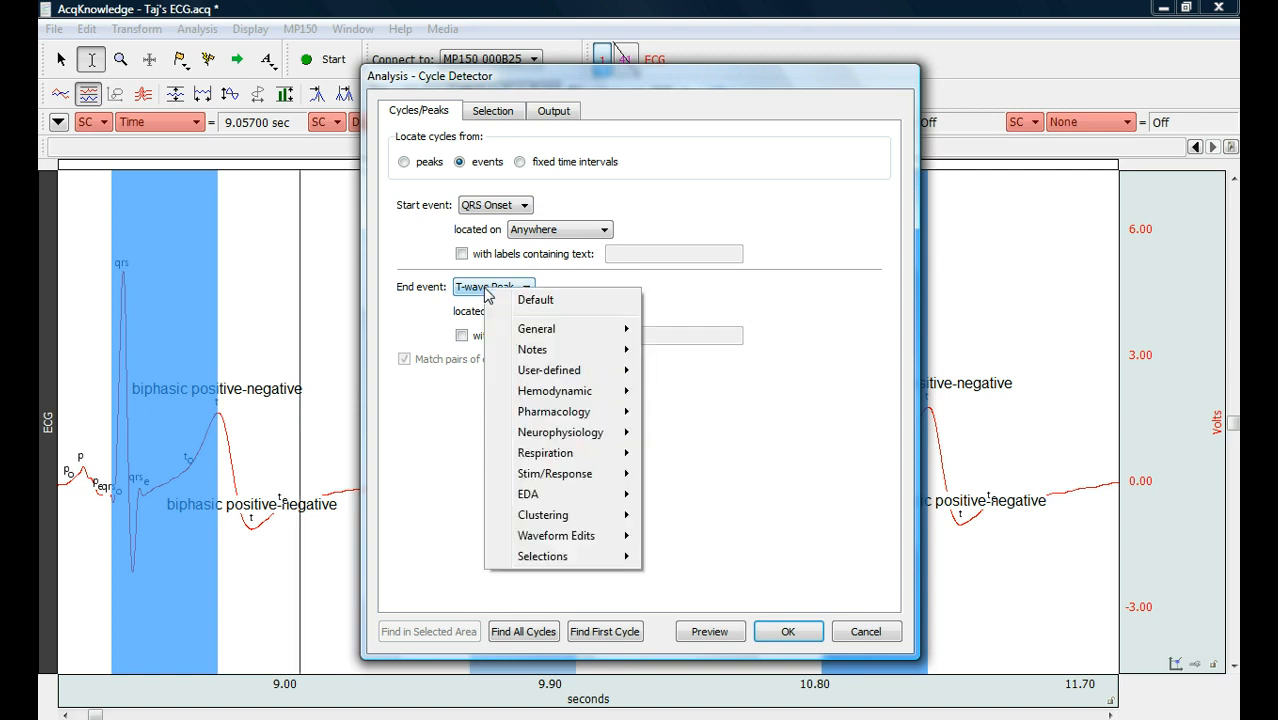
{"action": "mouse_move", "coordinate": [555, 391]}
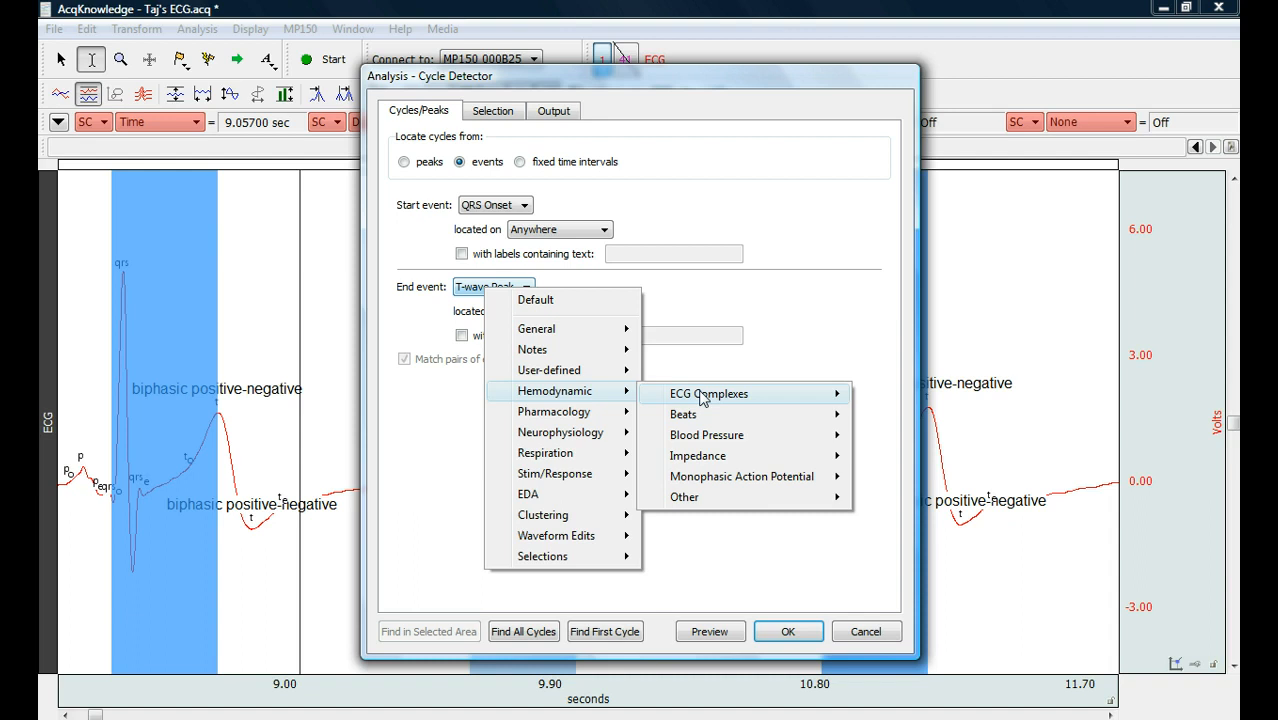
{"action": "left_click", "coordinate": [708, 393]}
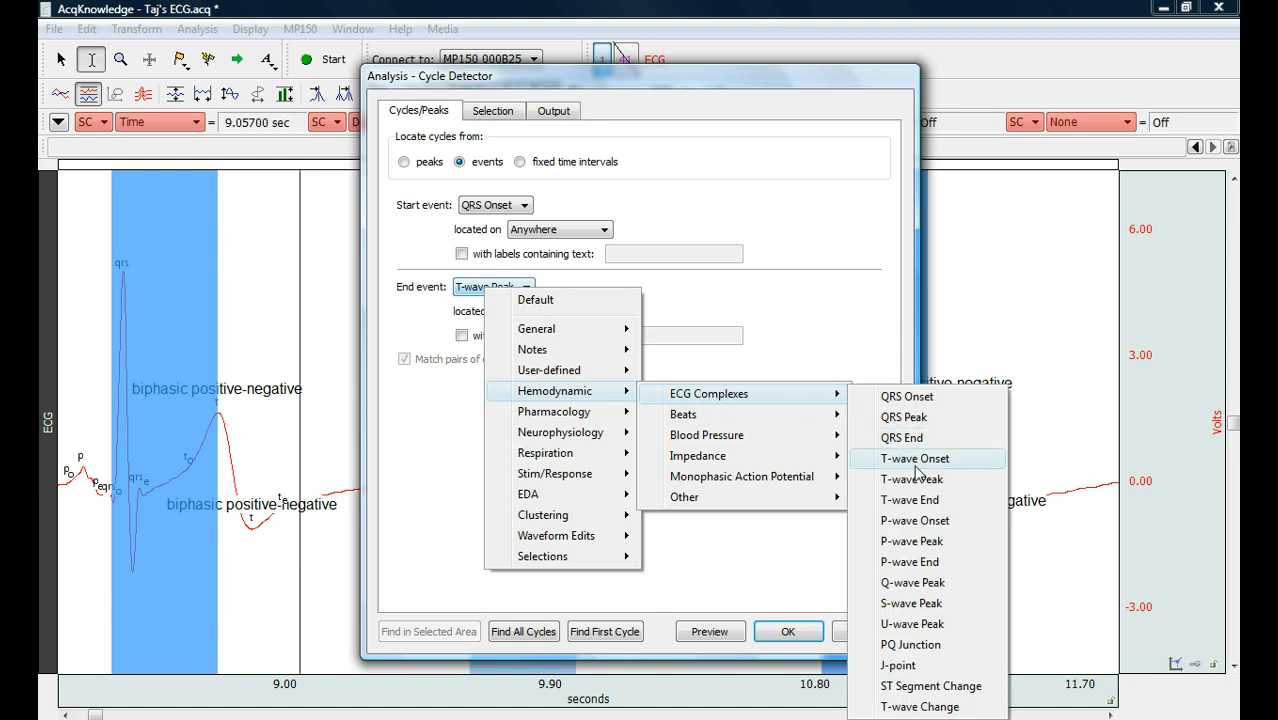
{"action": "left_click", "coordinate": [910, 479]}
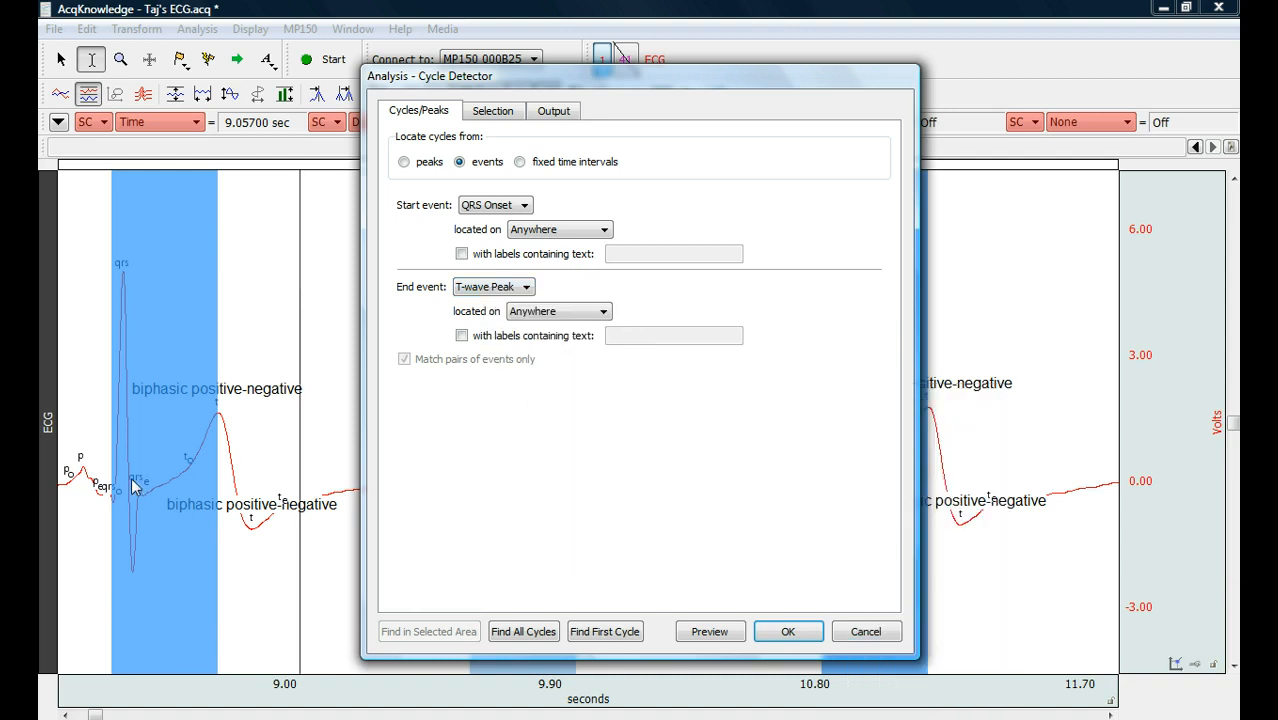
{"action": "mouse_move", "coordinate": [205, 449]}
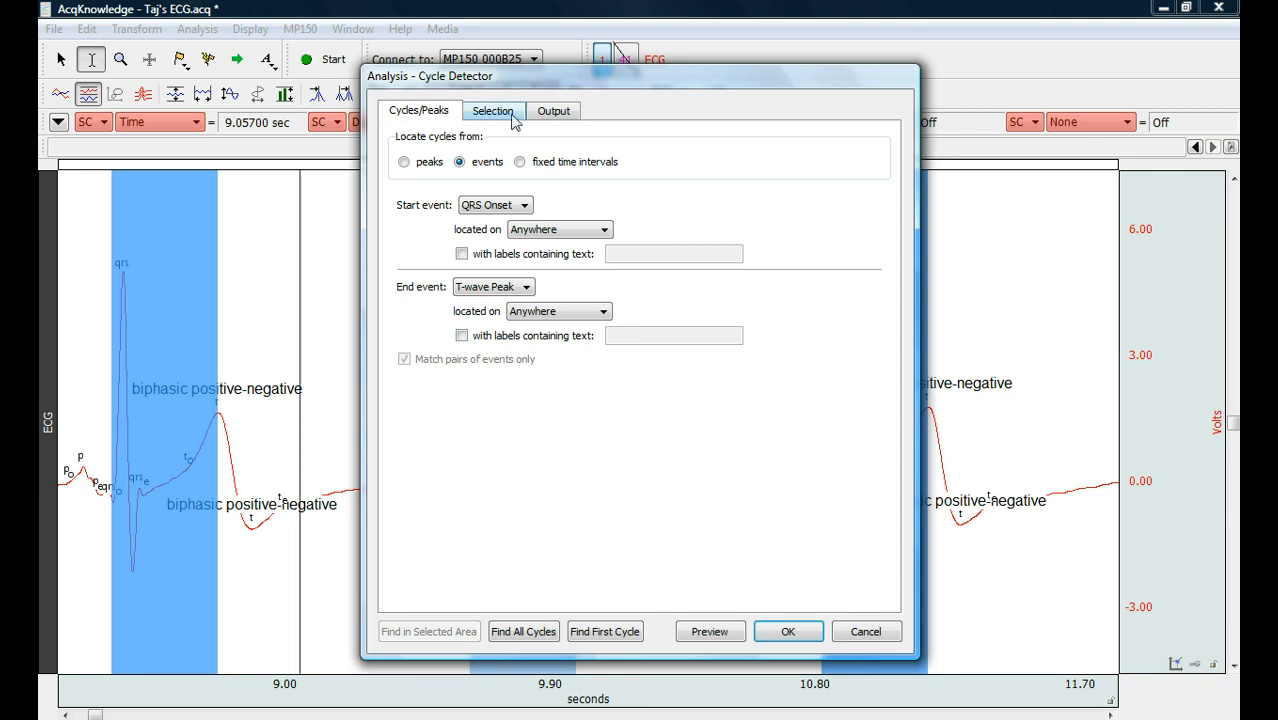
Check the Selection settings, then find all cycles and export measurements to Excel.
{"action": "left_click", "coordinate": [554, 110]}
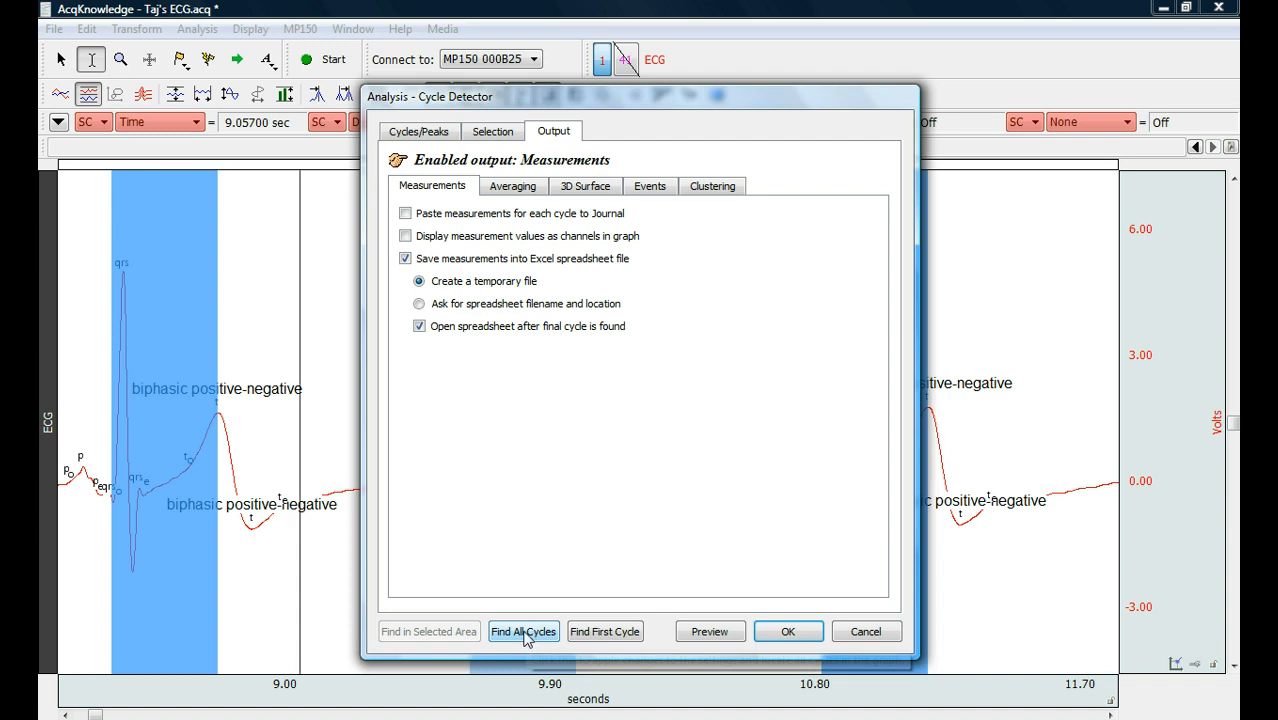
{"action": "mouse_move", "coordinate": [525, 637]}
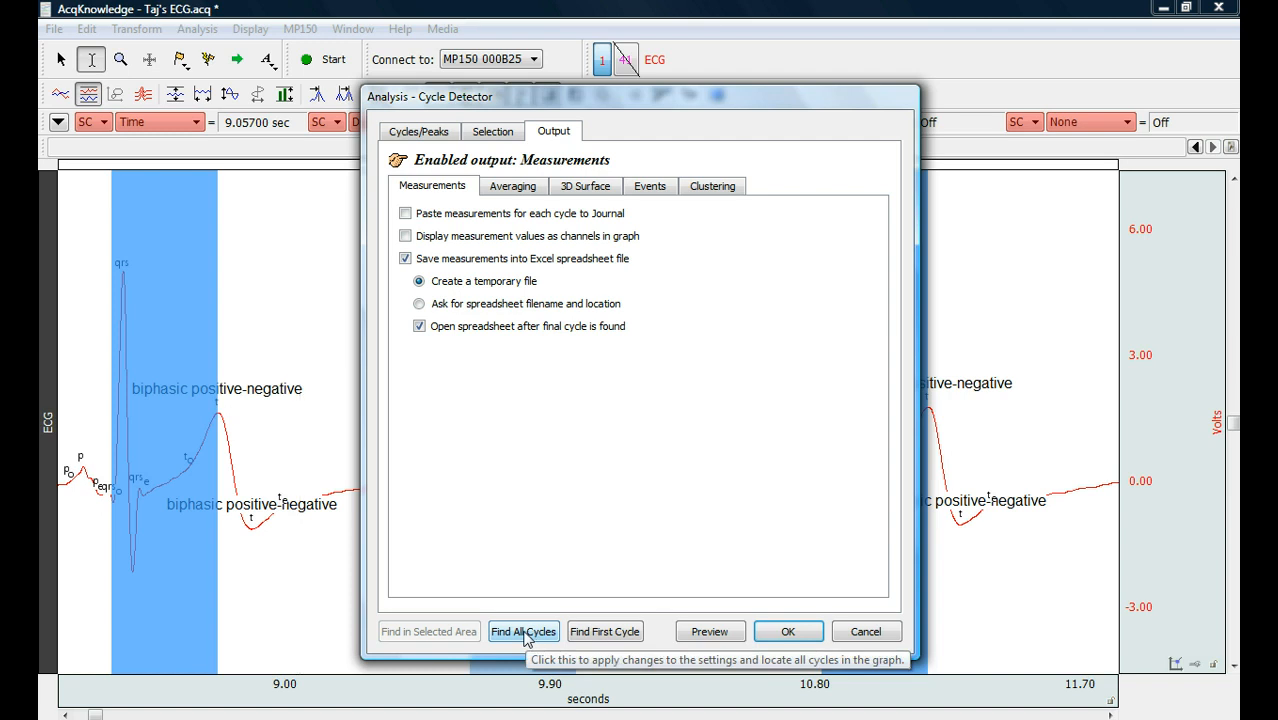
{"action": "left_click", "coordinate": [523, 631]}
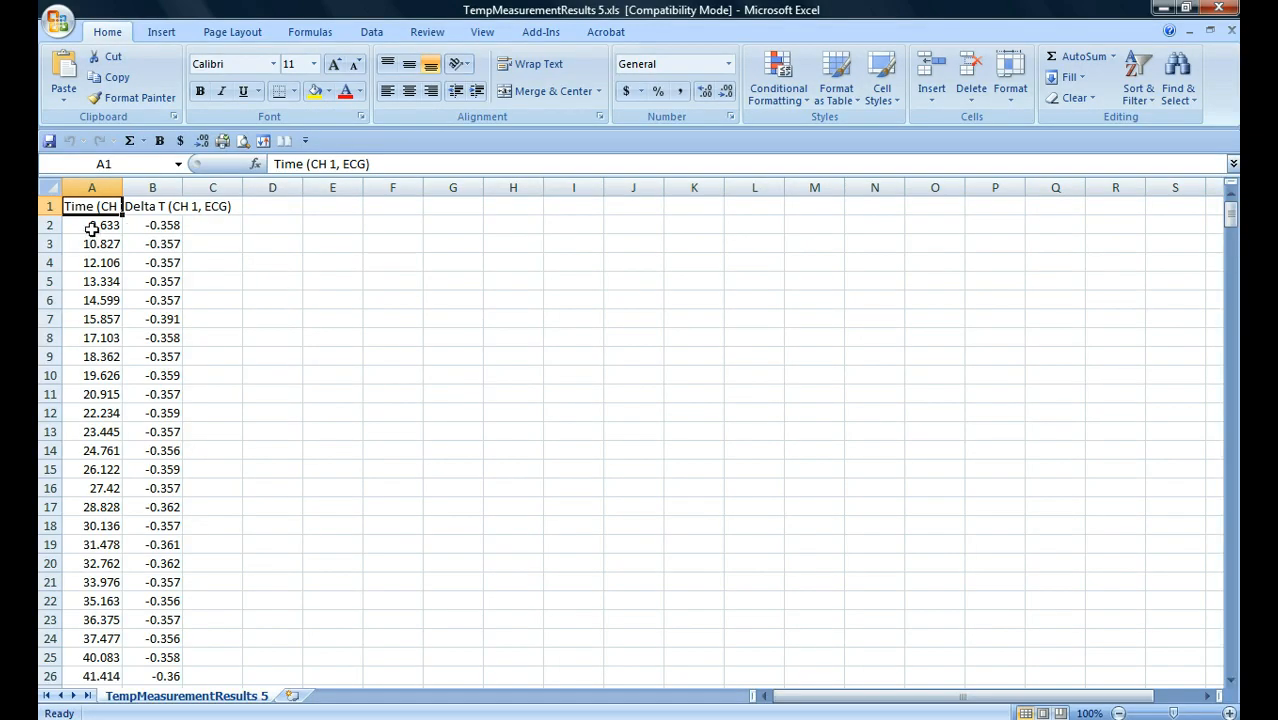
{"action": "left_click", "coordinate": [152, 224]}
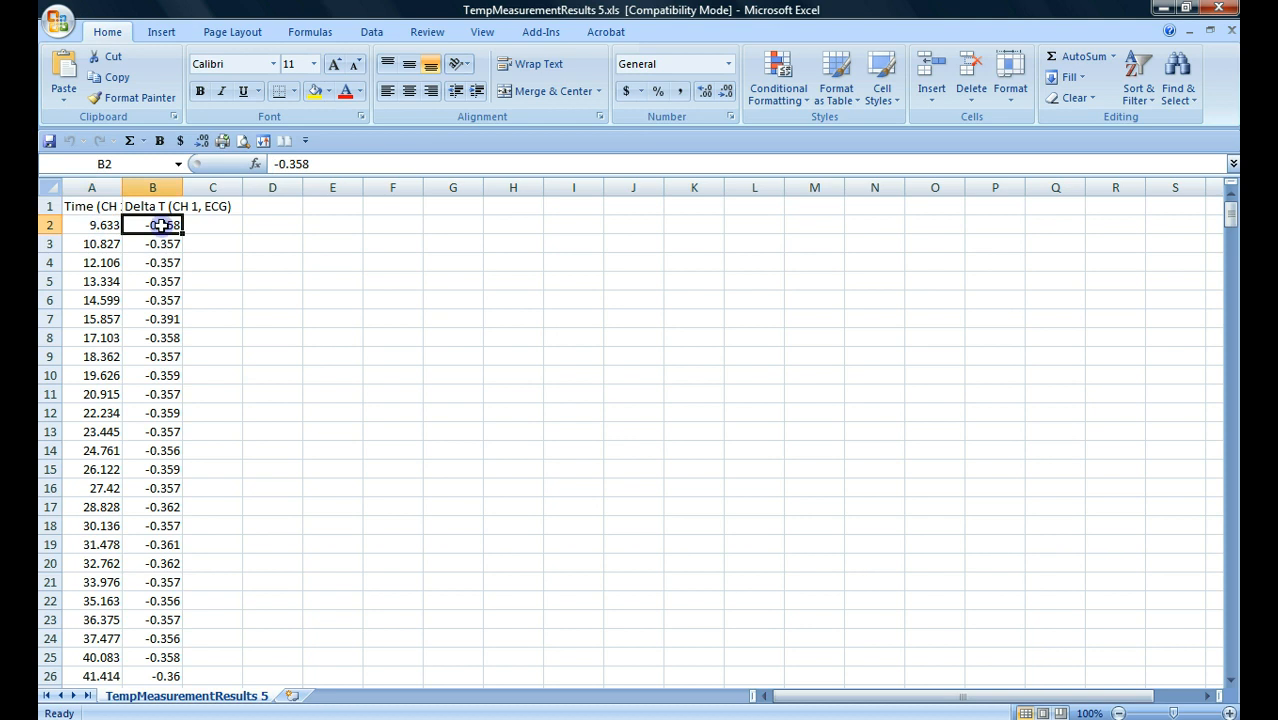
{"action": "left_click", "coordinate": [152, 243]}
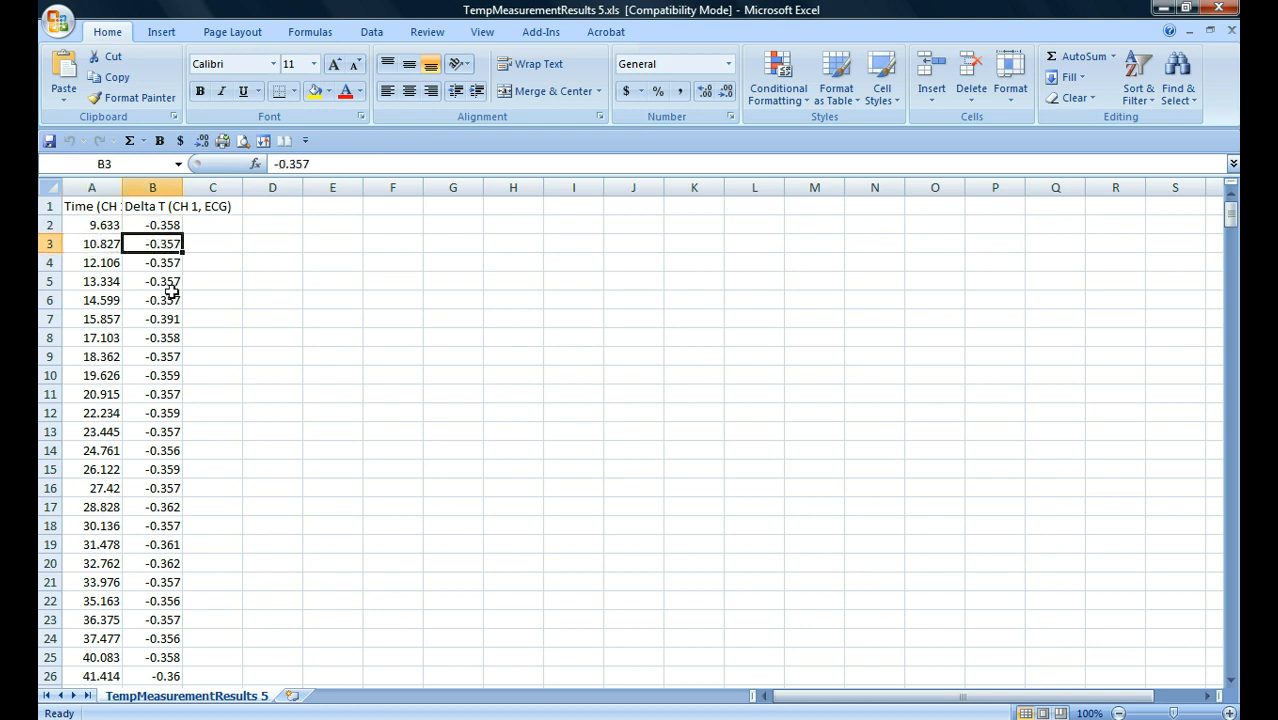
{"action": "scroll", "scroll_direction": "down", "scroll_amount": 3}
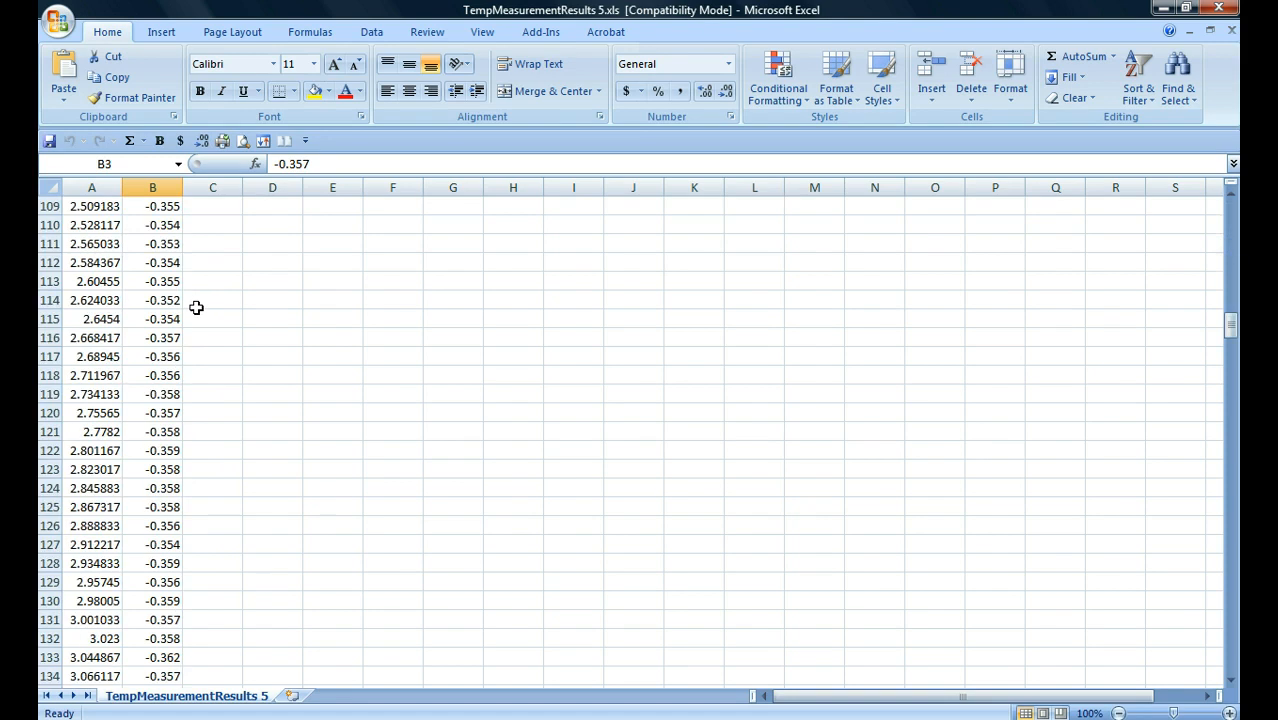
{"action": "scroll", "scroll_direction": "down", "scroll_amount": 3}
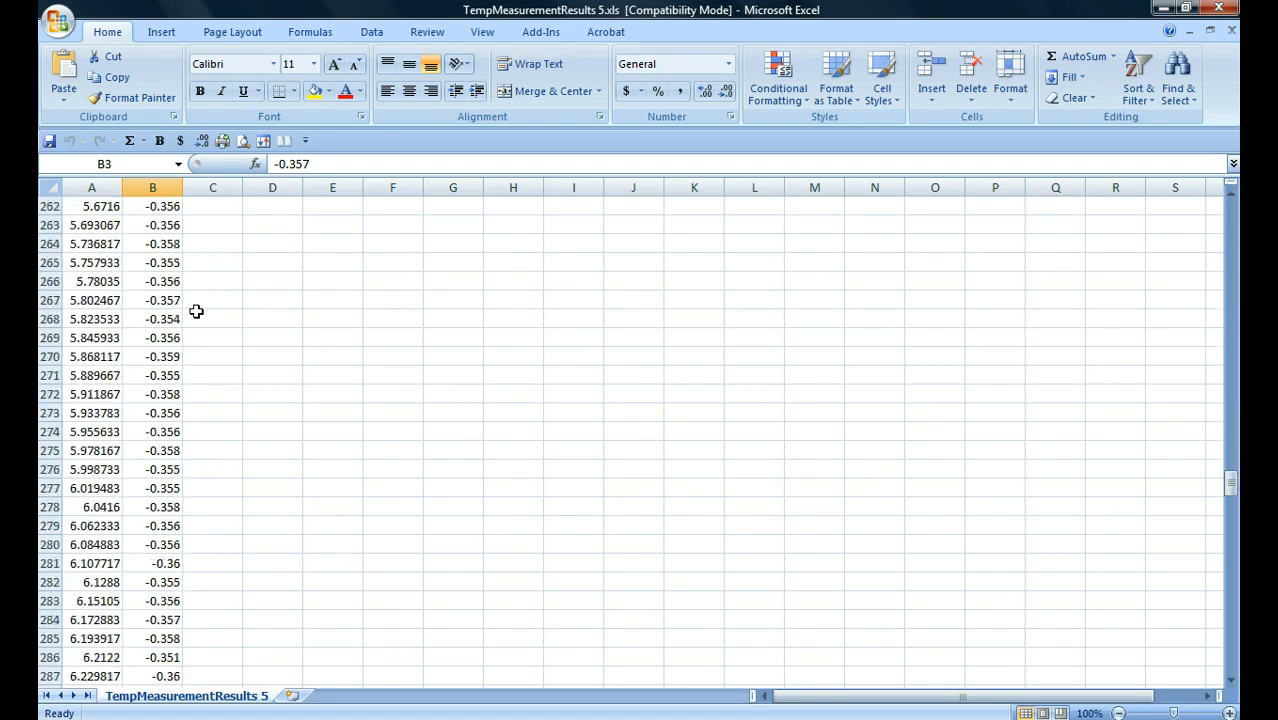
{"action": "mouse_move", "coordinate": [200, 303]}
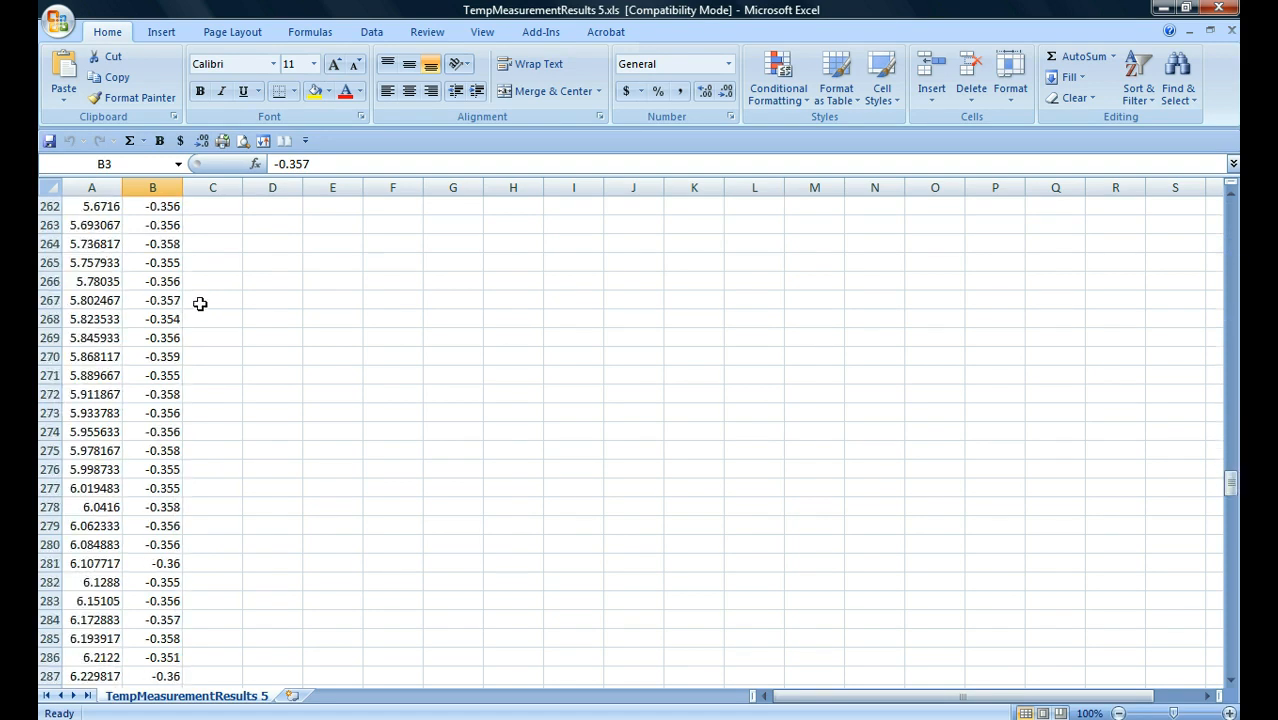